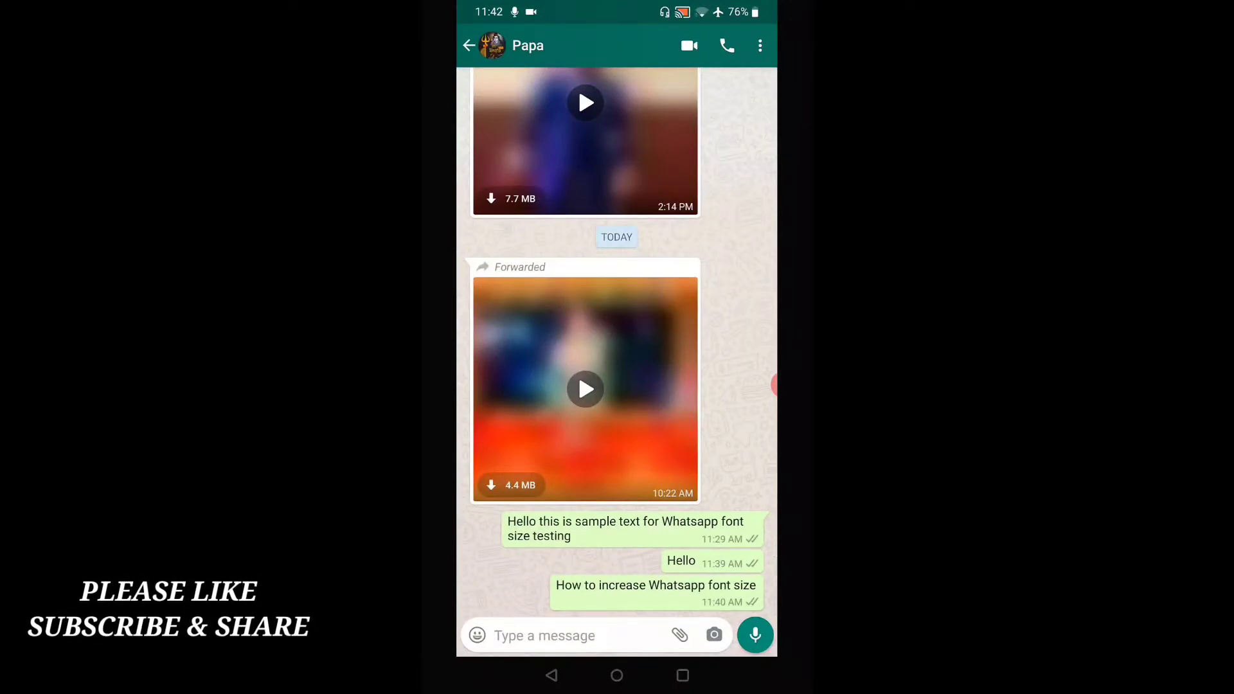
Leave the sample conversation via the back arrow and return to the chat list.
left_click(471, 45)
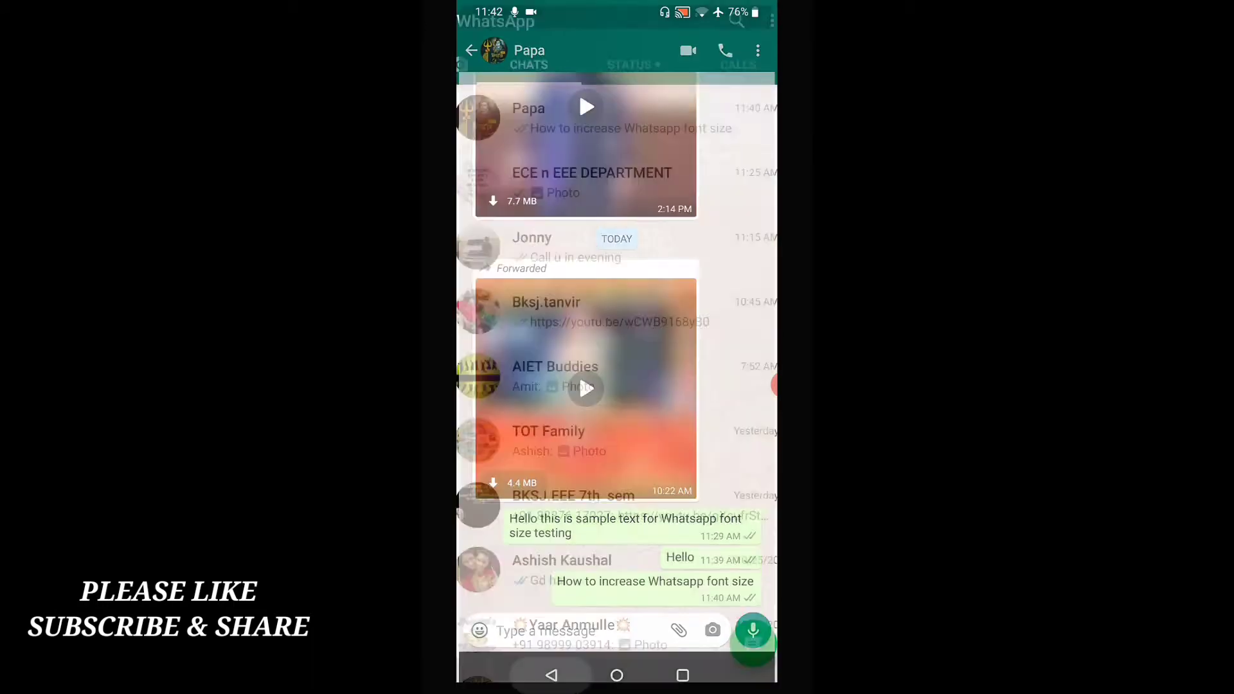
left_click(470, 50)
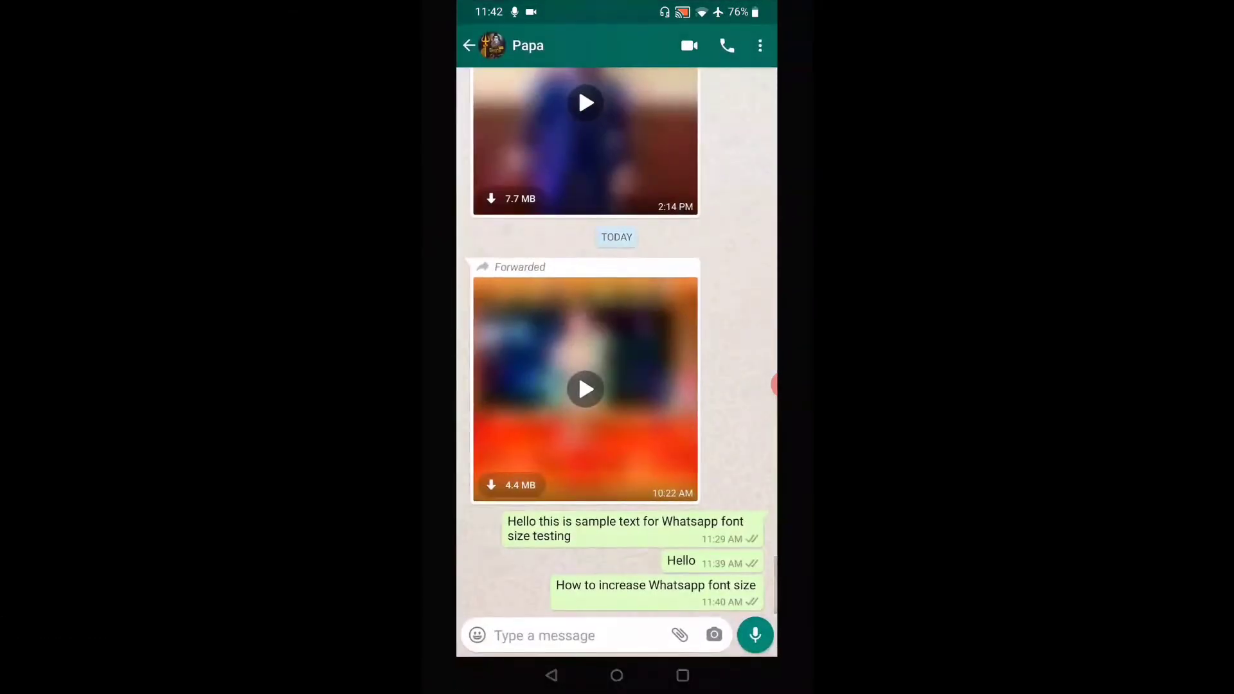
left_click(468, 45)
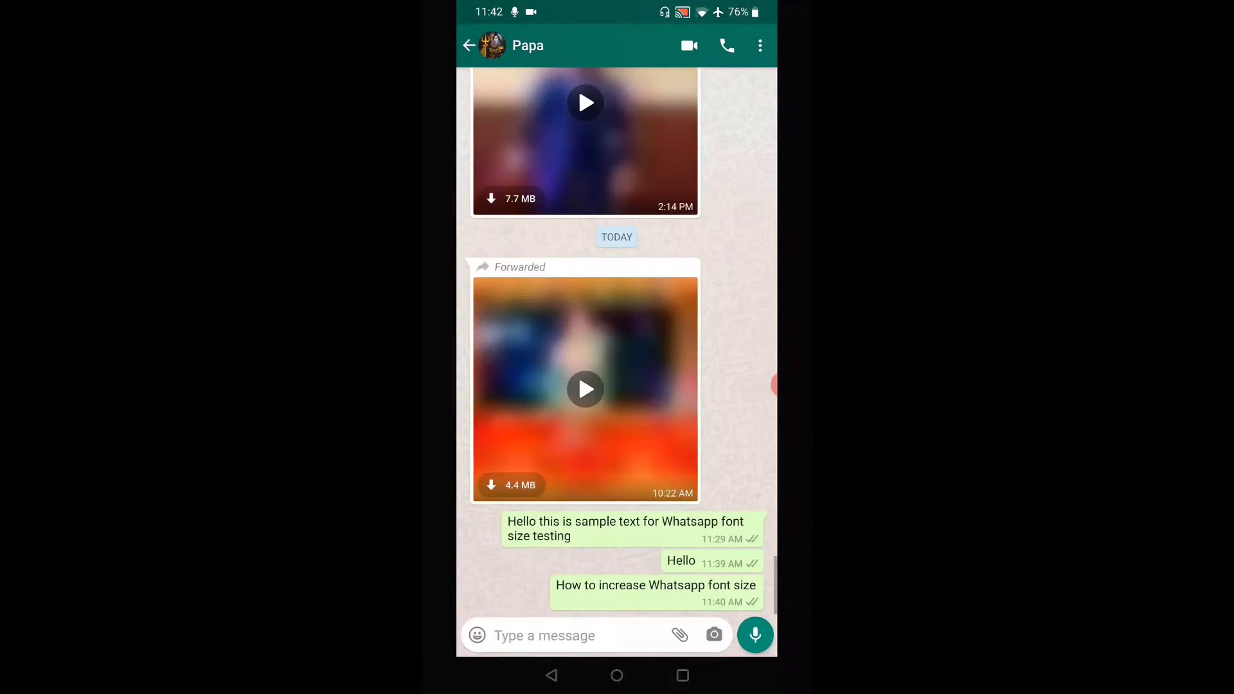
left_click(468, 45)
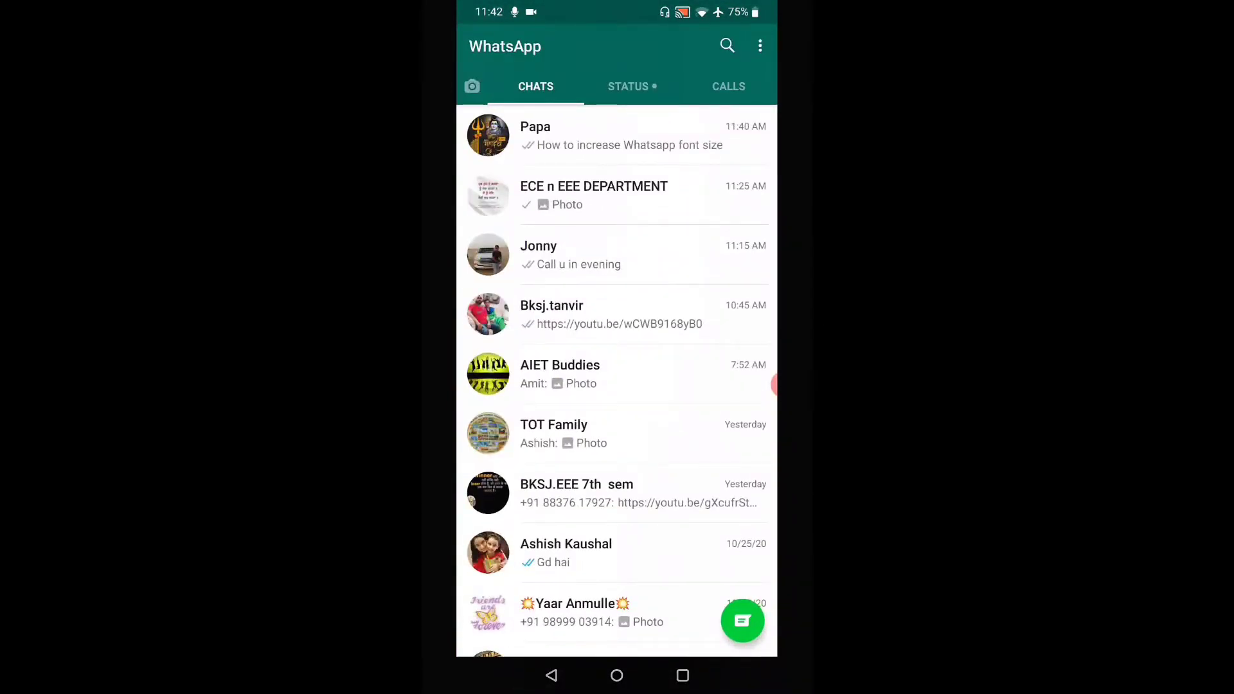
scroll("down", 3)
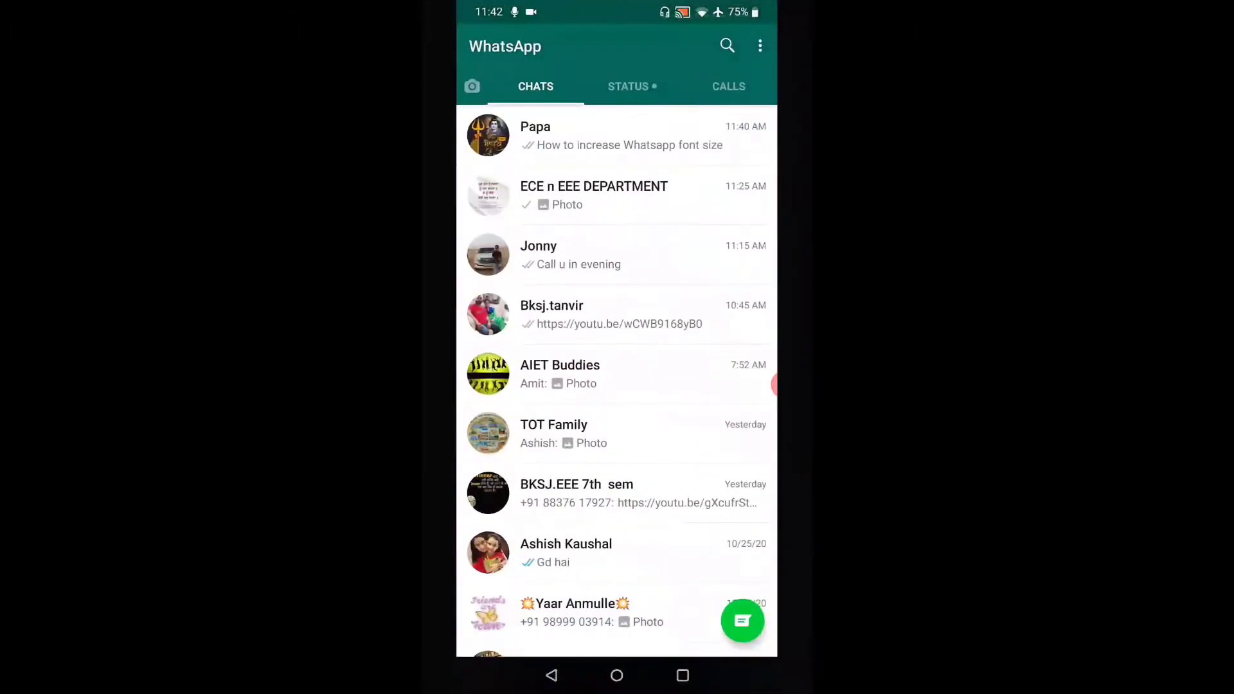
mouse_move(759, 45)
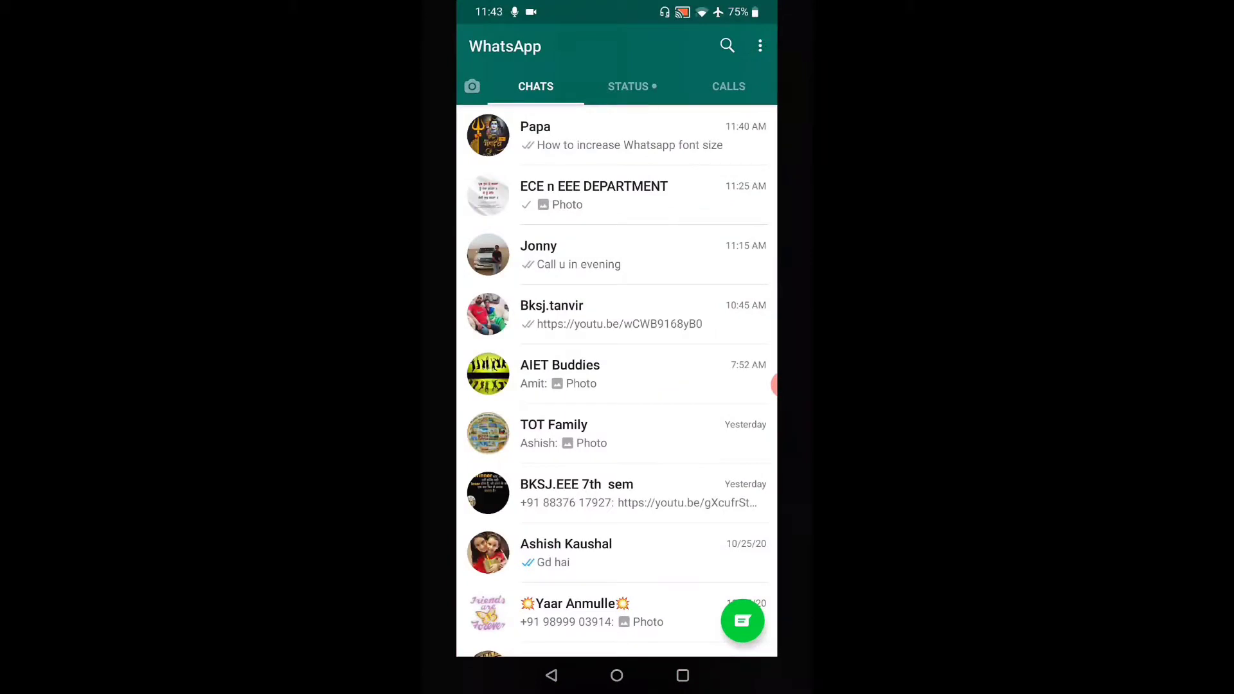
Change Font size under Settings > Chats from Medium to Large.
left_click(760, 46)
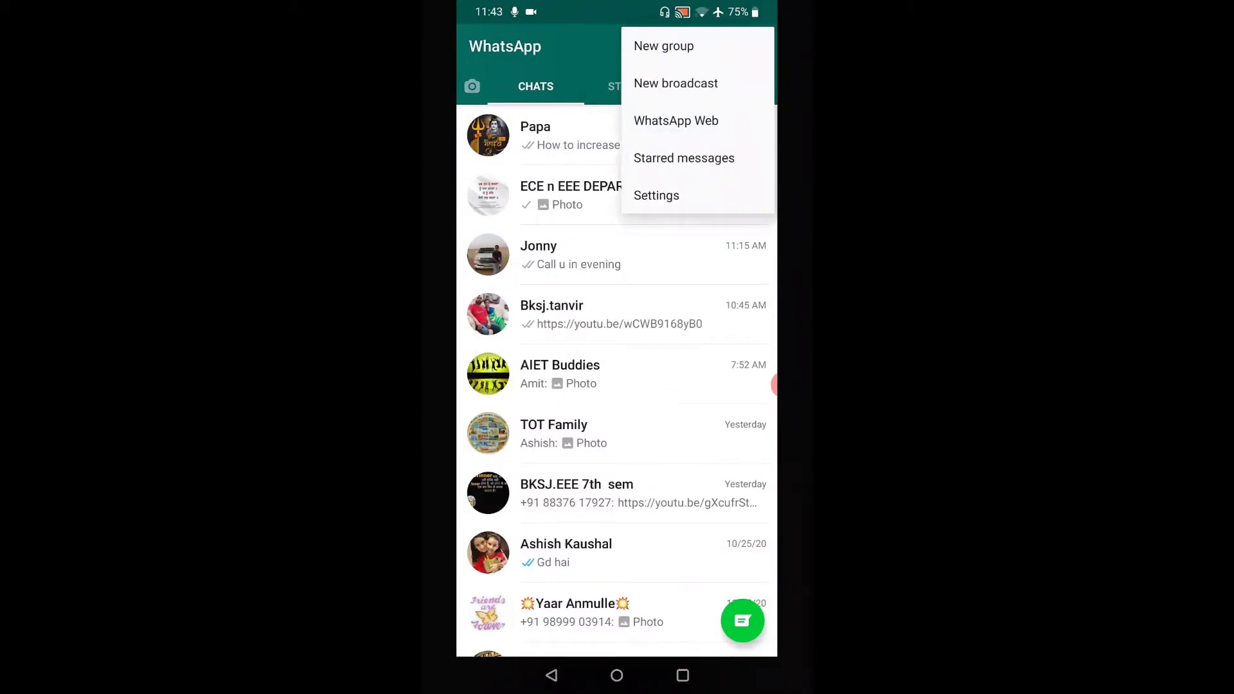
left_click(656, 196)
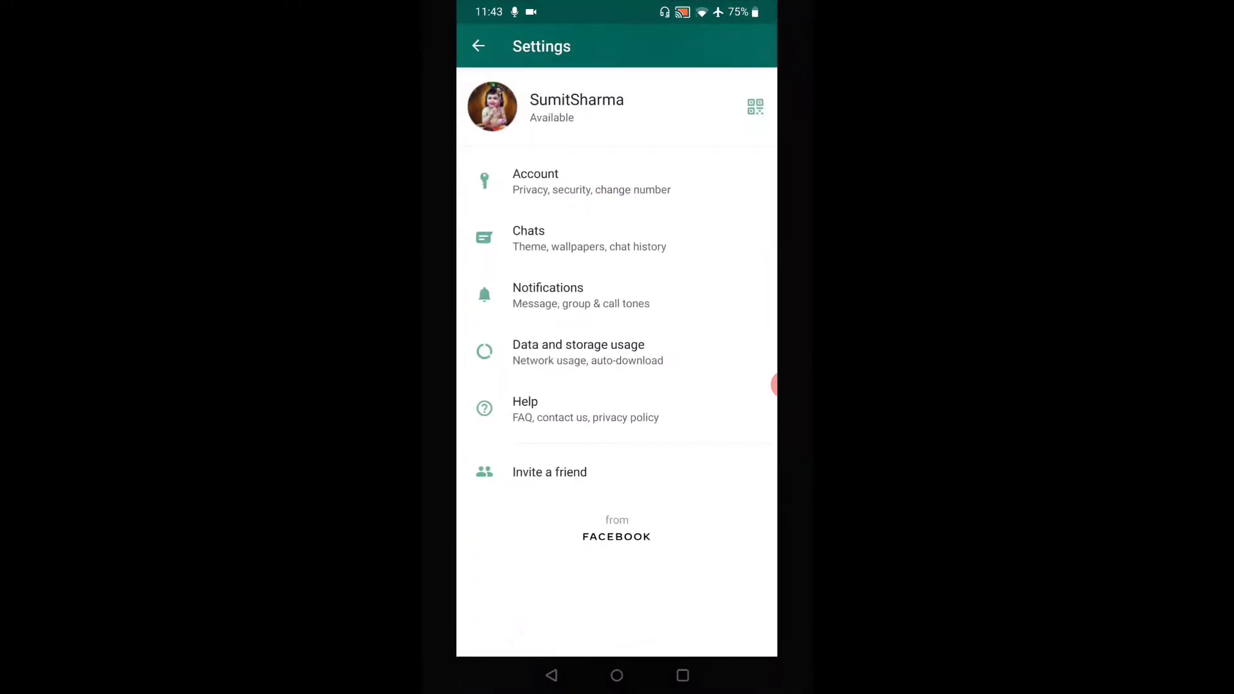
left_click(590, 238)
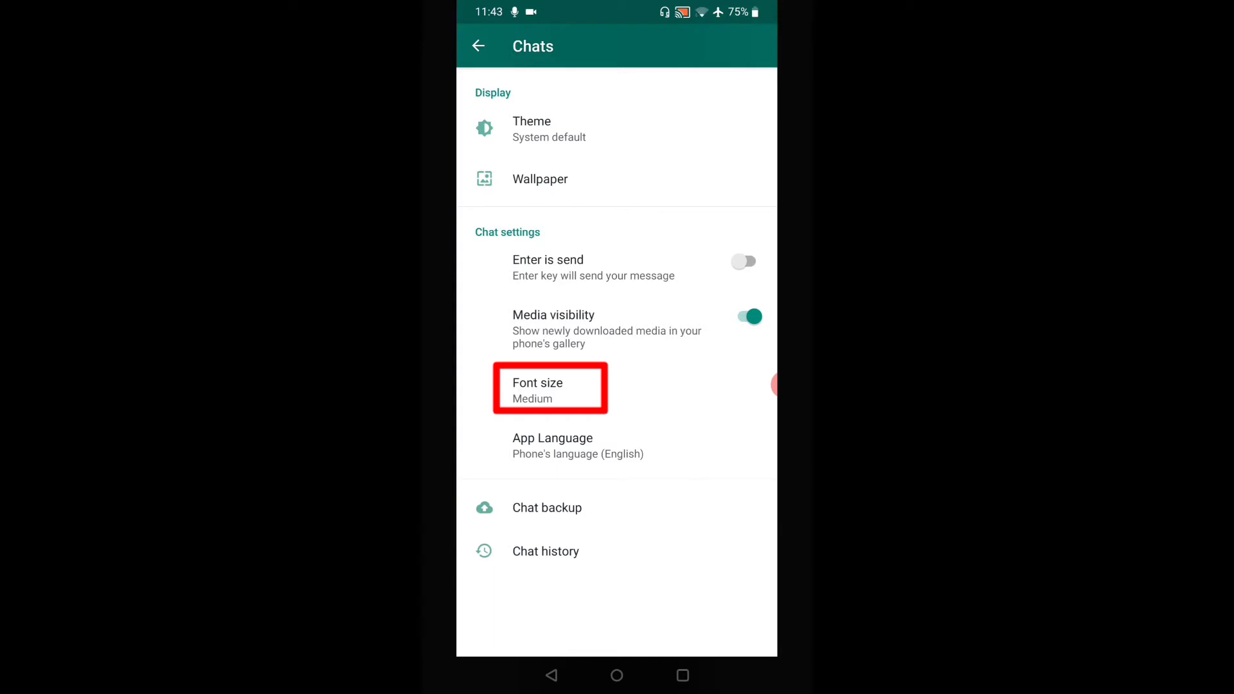
left_click(537, 389)
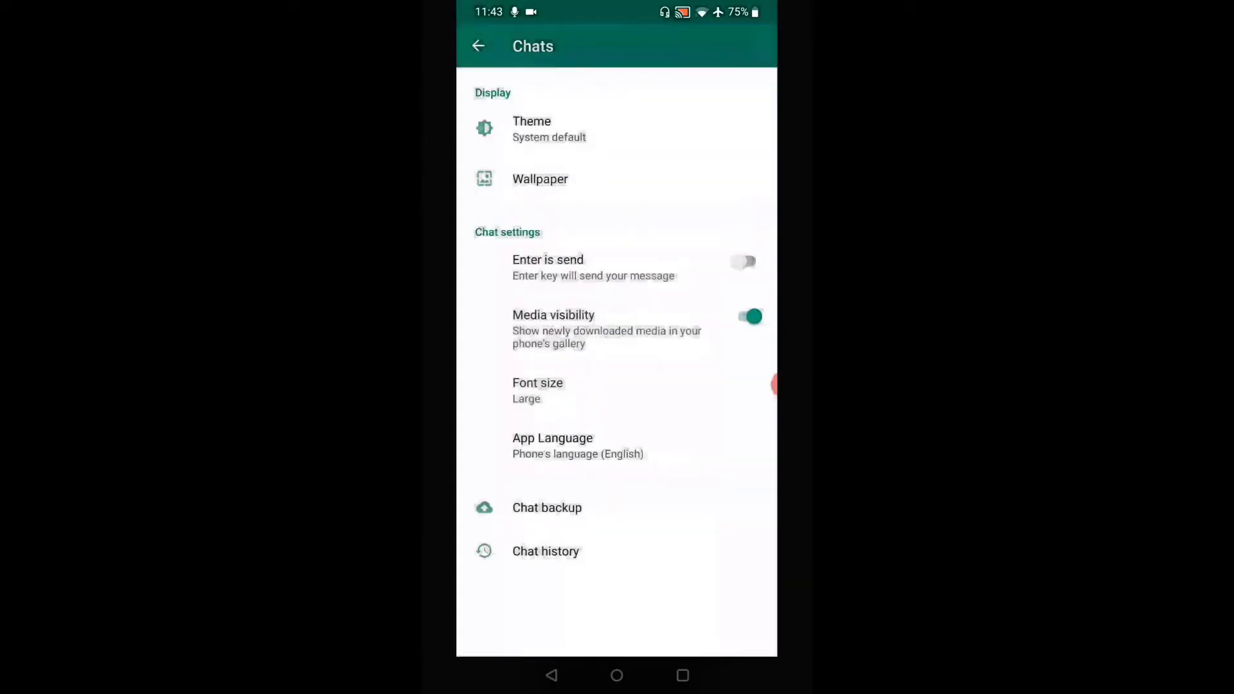
Change the chat Font size setting to Small.
left_click(478, 46)
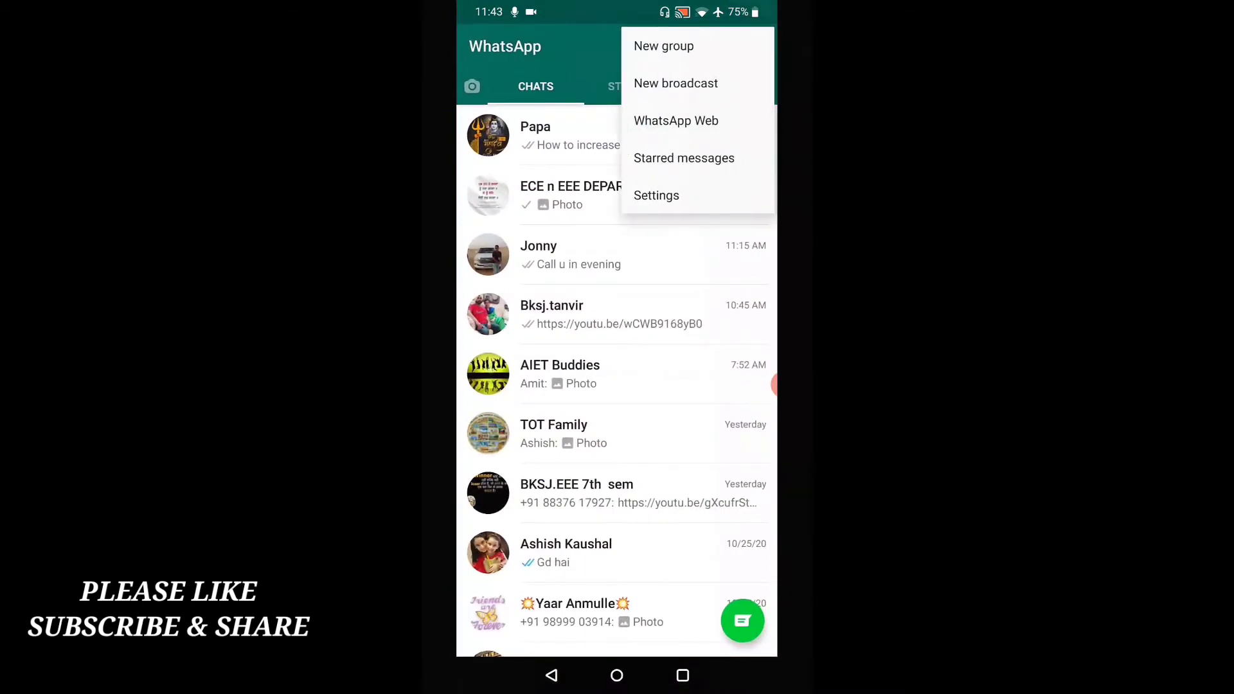
left_click(657, 195)
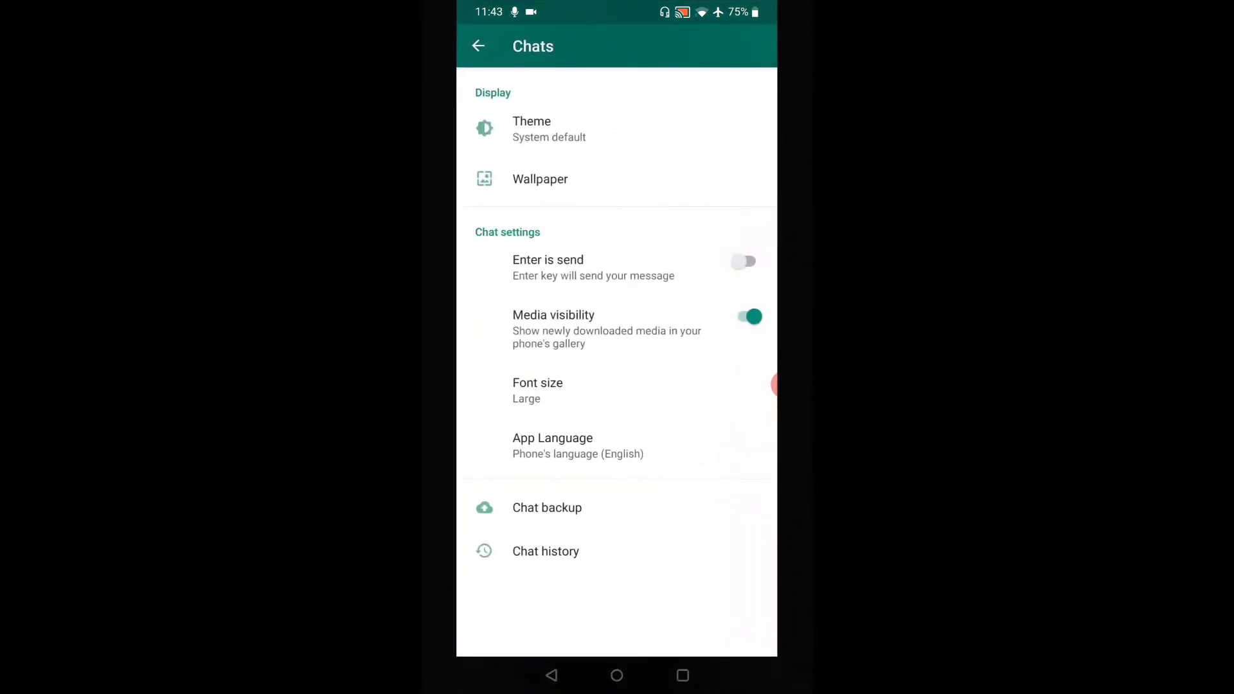
left_click(537, 391)
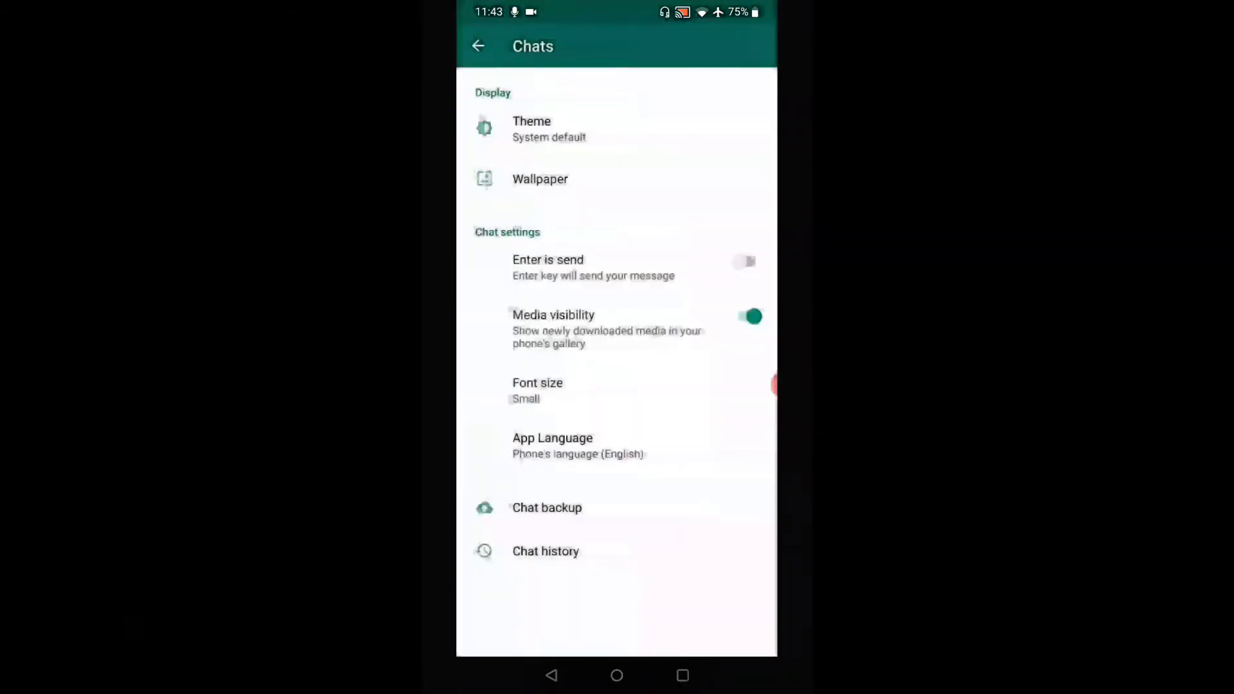
View the conversation in the smaller text, then return to the chat list.
left_click(478, 46)
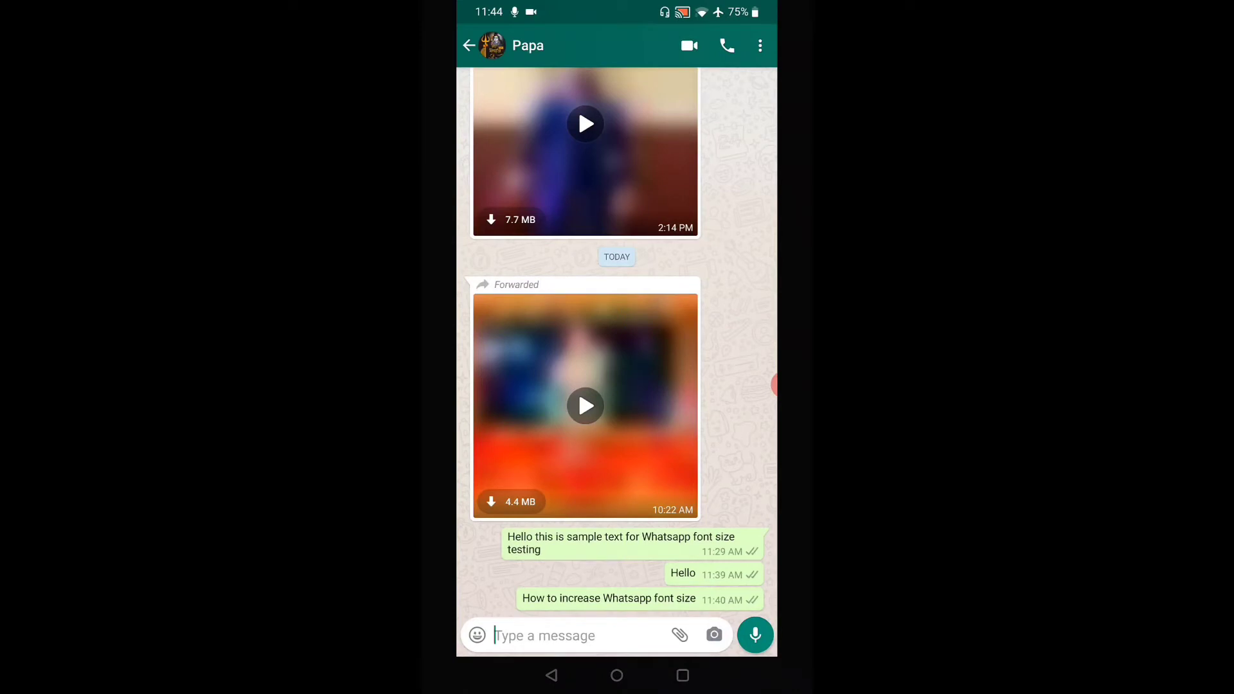
scroll("up", 3)
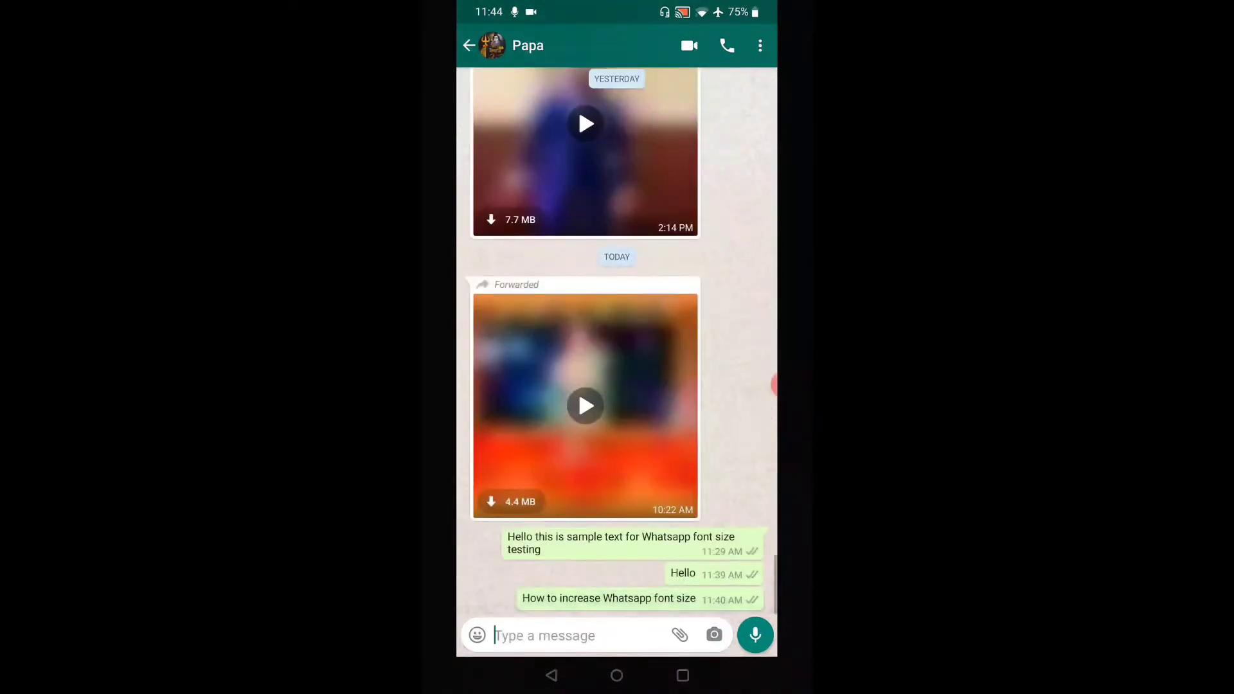
left_click(469, 45)
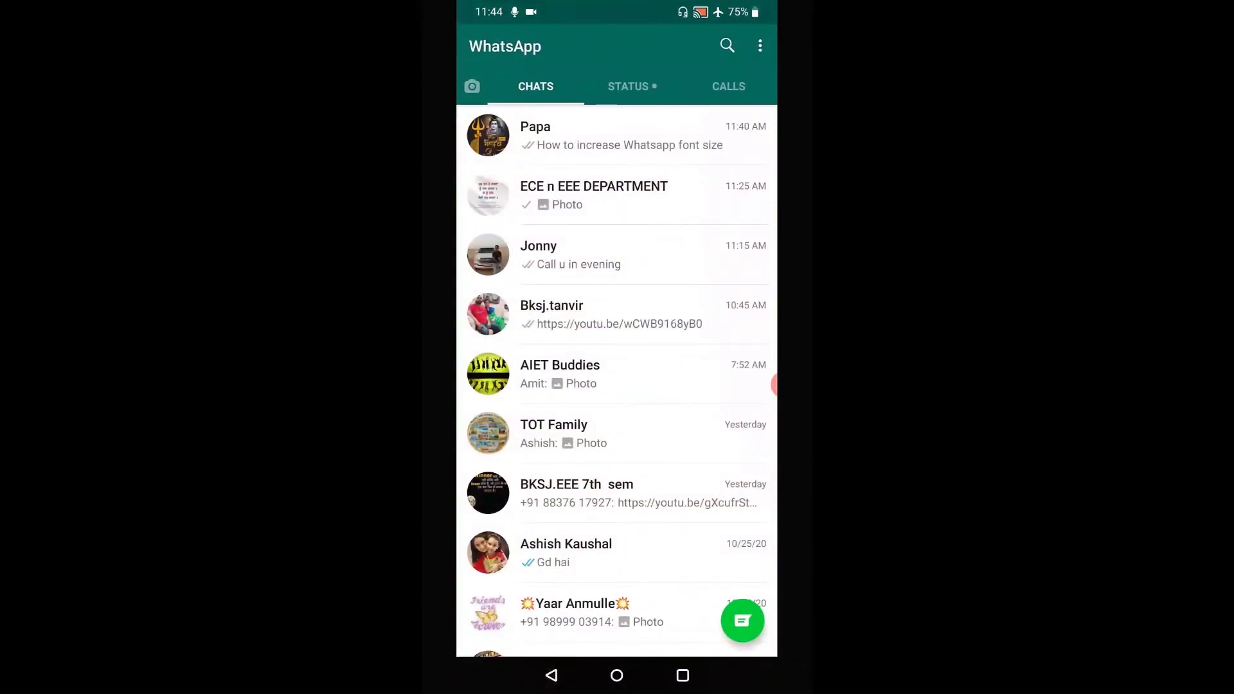
Go through ⋮ > Settings to the Chats settings to set Font size to Large.
left_click(758, 46)
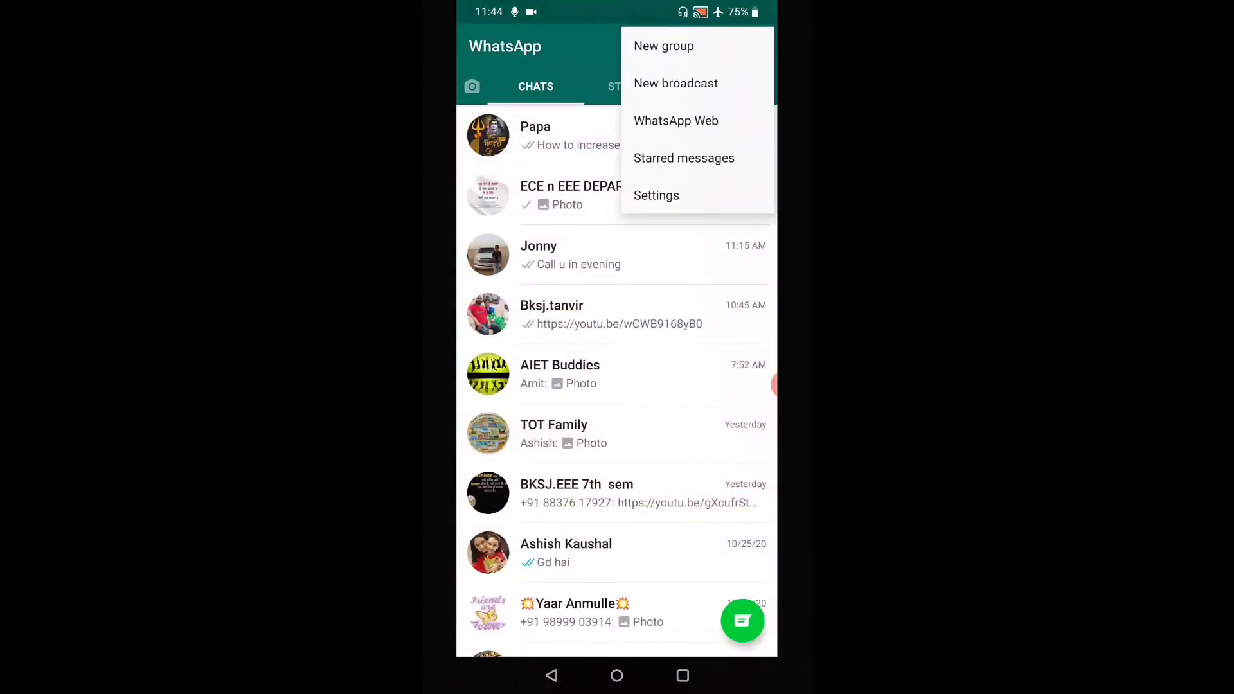
left_click(657, 195)
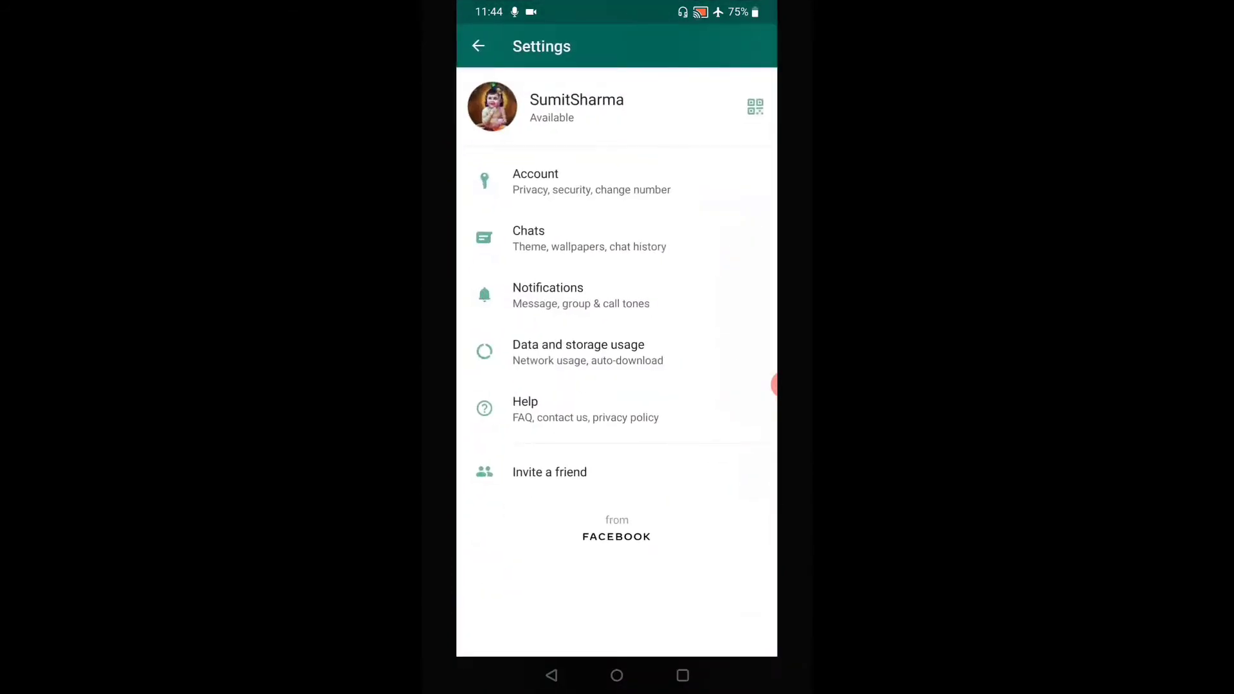
left_click(528, 238)
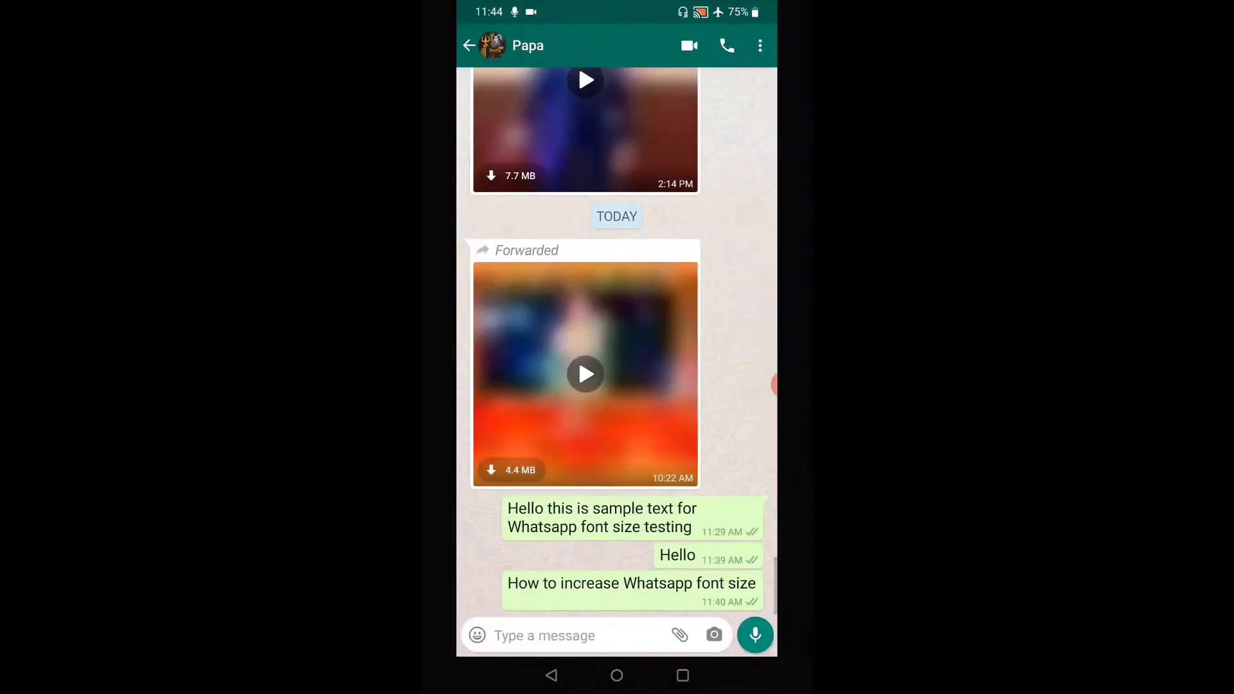
Review the larger-text messages in the conversation, then return to the chat list.
left_click(469, 45)
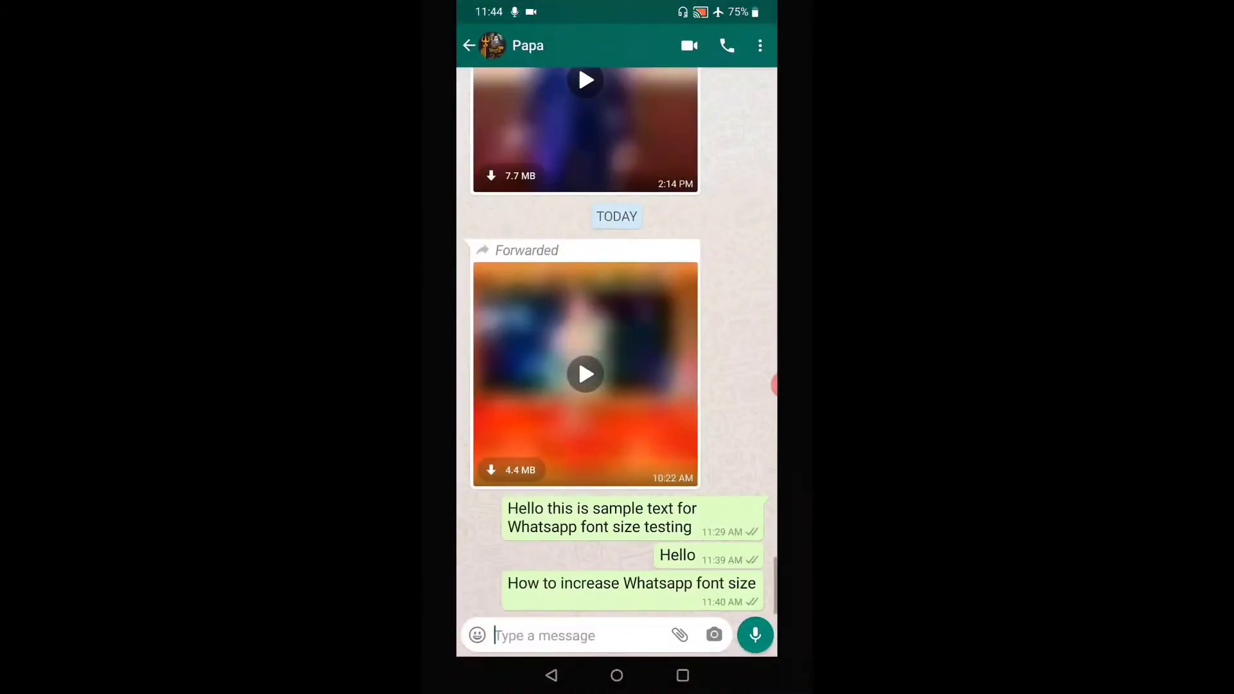
scroll("down", 3)
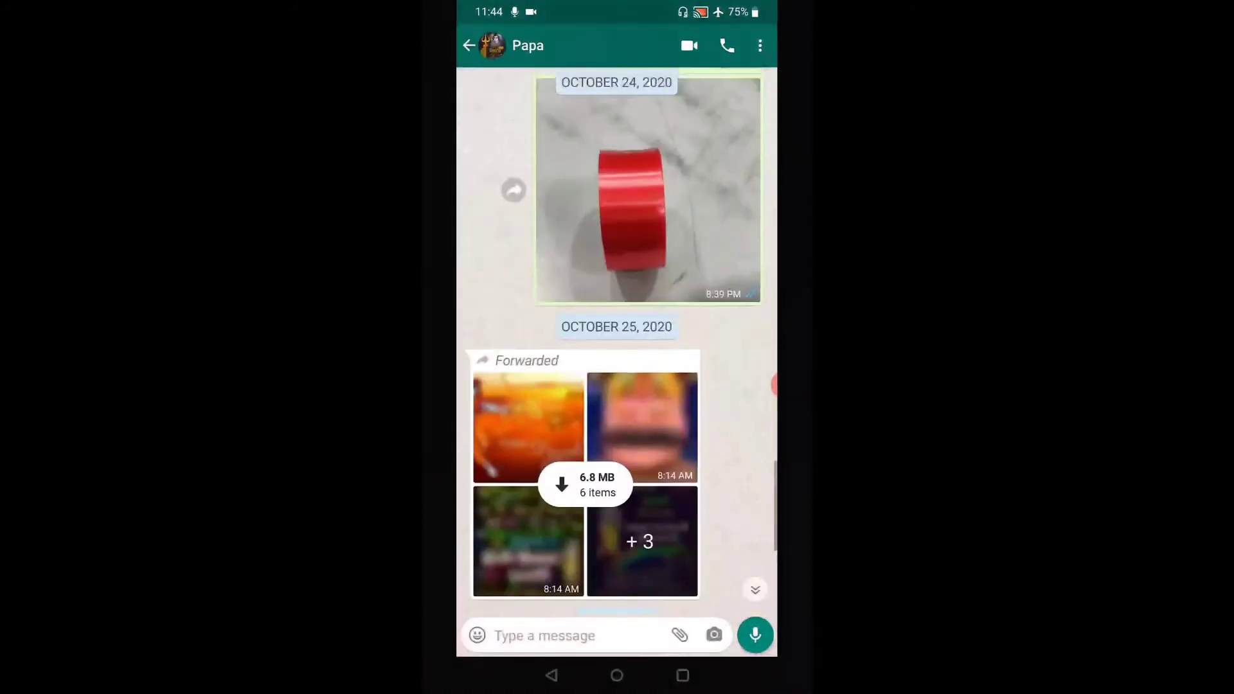
scroll("down", 3)
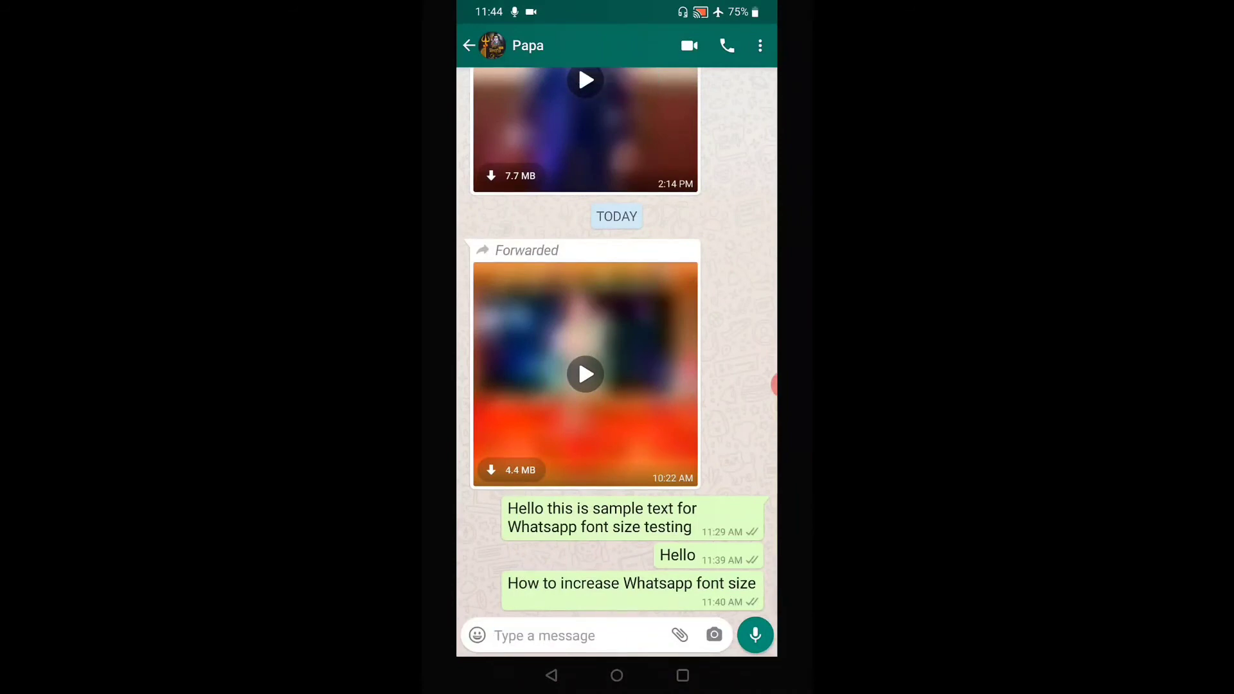
left_click(468, 45)
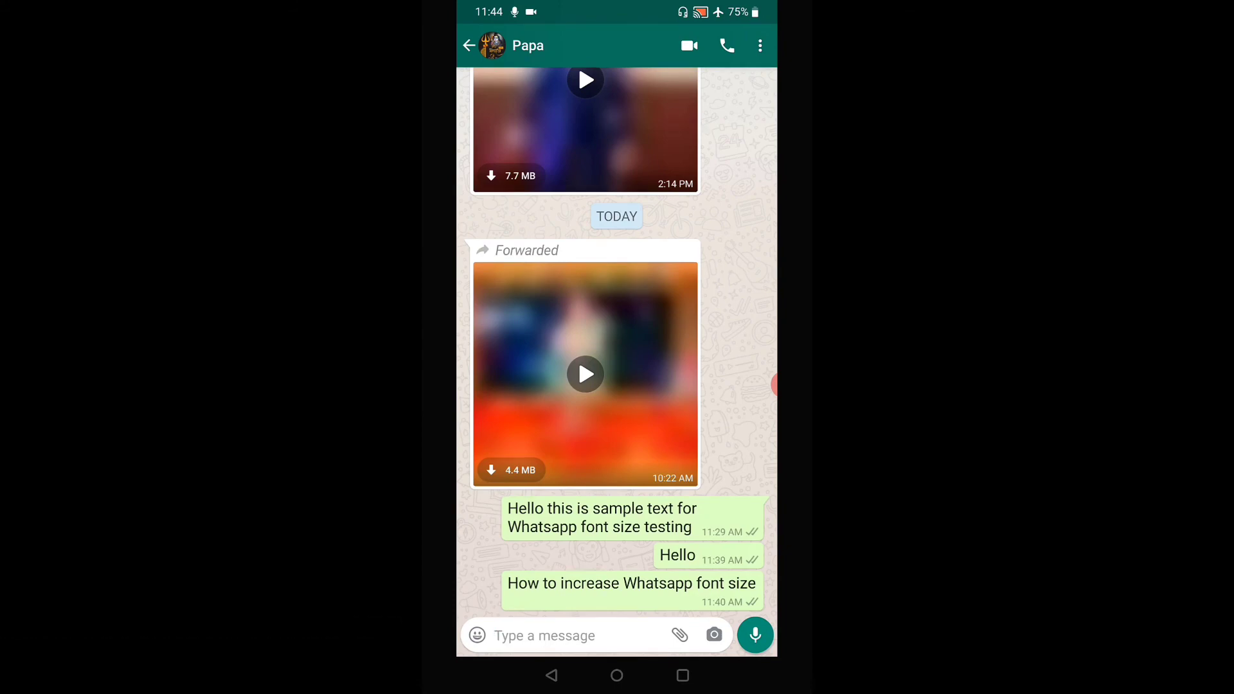
left_click(469, 45)
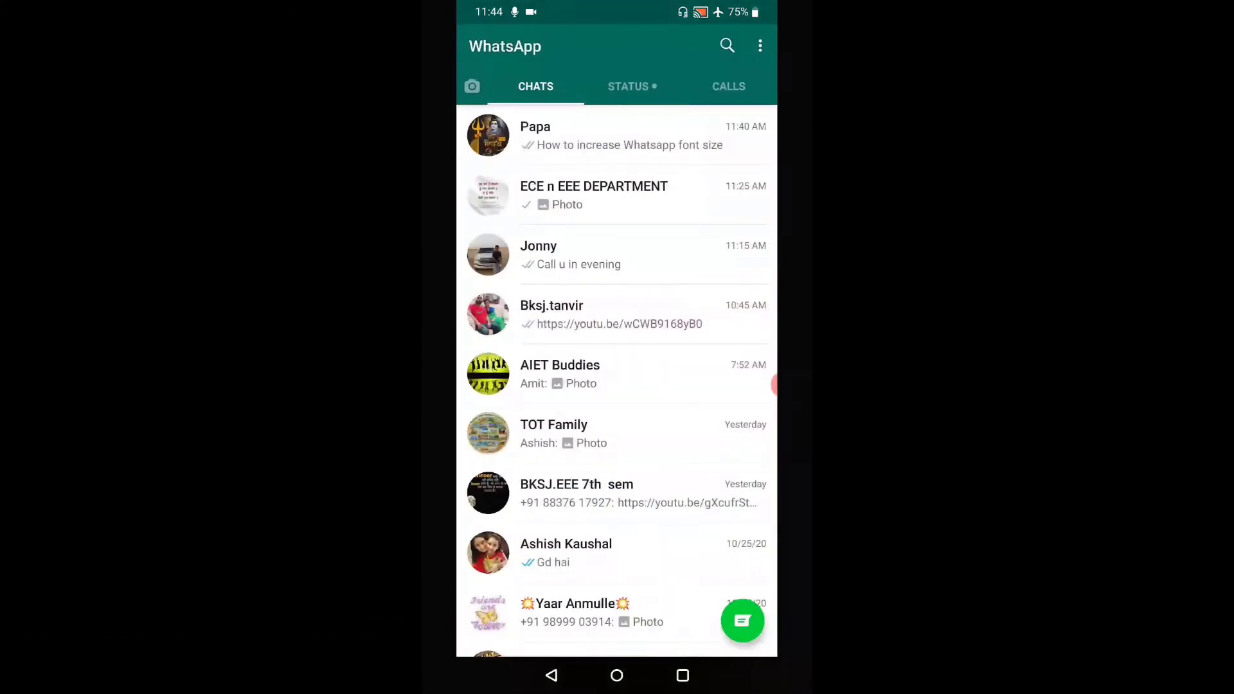